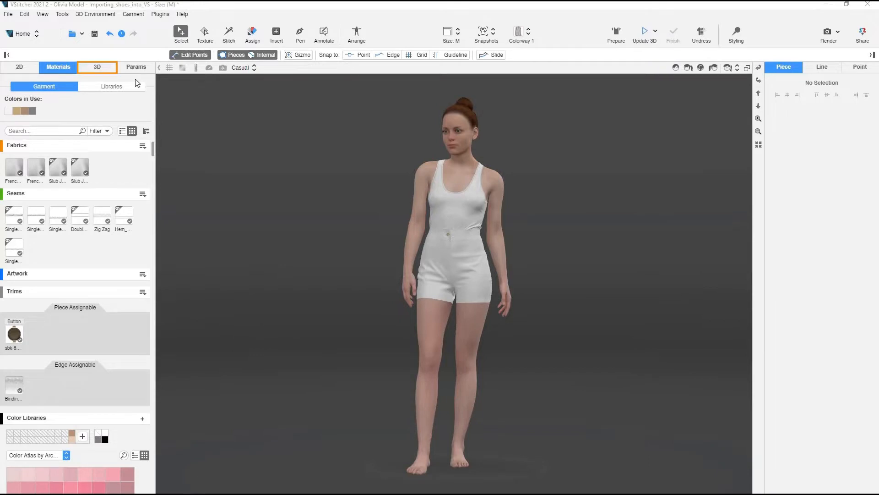
Step: Show the 3D closet filtered to the Shoes item type
{"action": "left_click", "coordinate": [96, 67]}
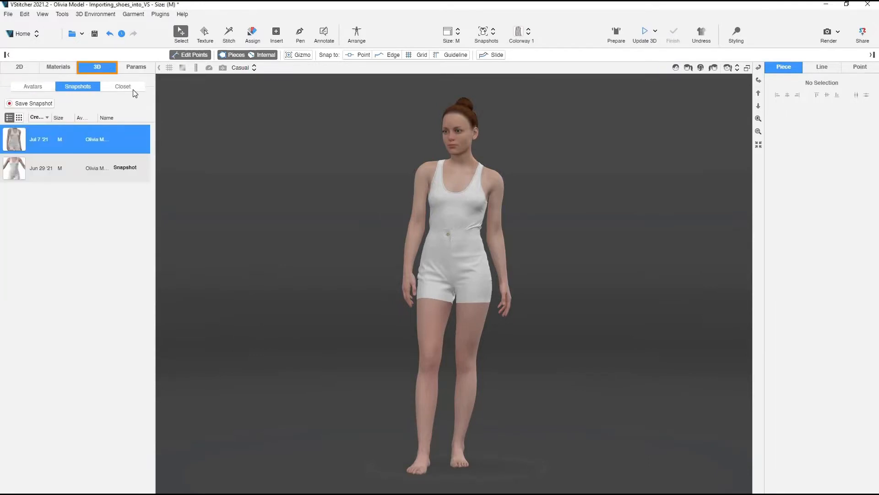
{"action": "left_click", "coordinate": [123, 86]}
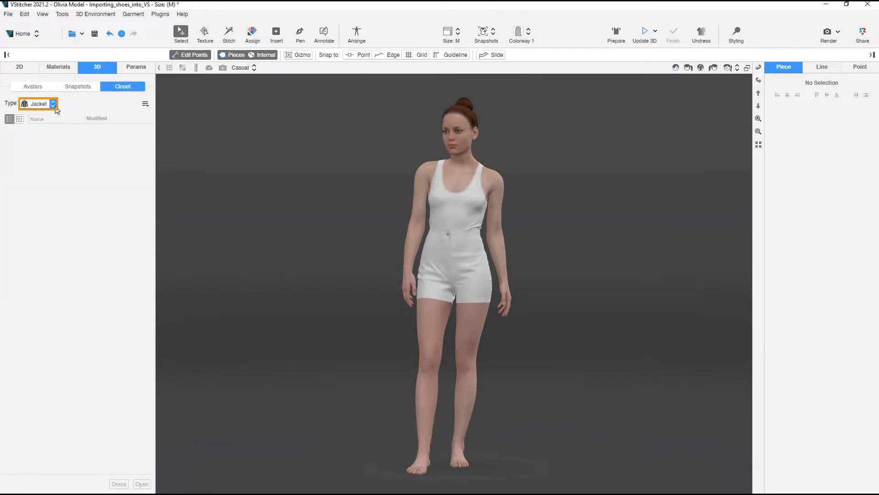
{"action": "left_click", "coordinate": [39, 103]}
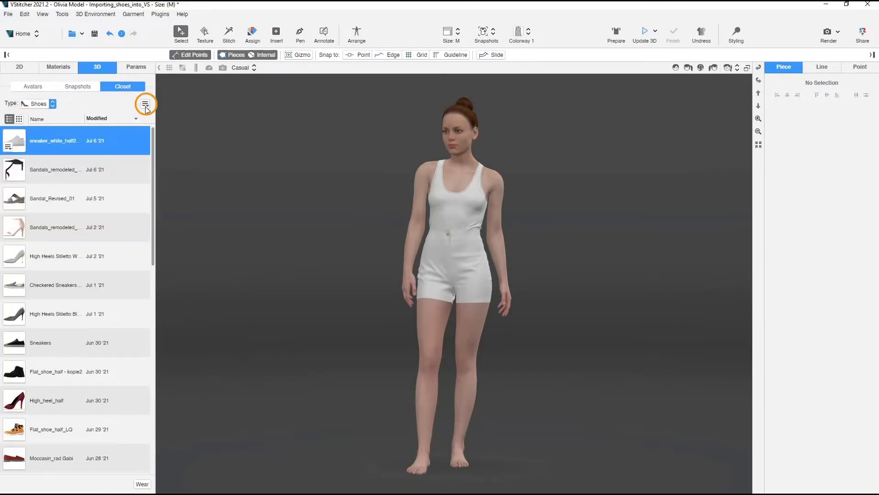
Step: Start Add Shoes from the closet menu and select Espadrilles_half.fbx
{"action": "left_click", "coordinate": [145, 104]}
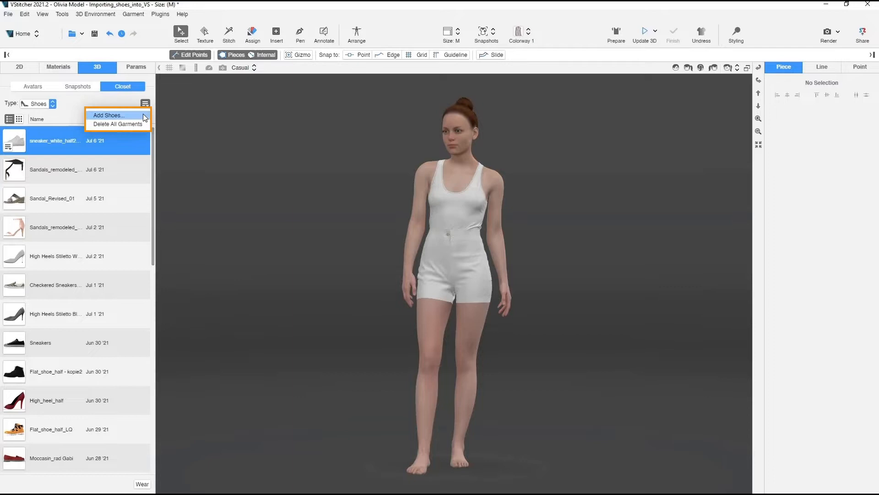
{"action": "left_click", "coordinate": [108, 115]}
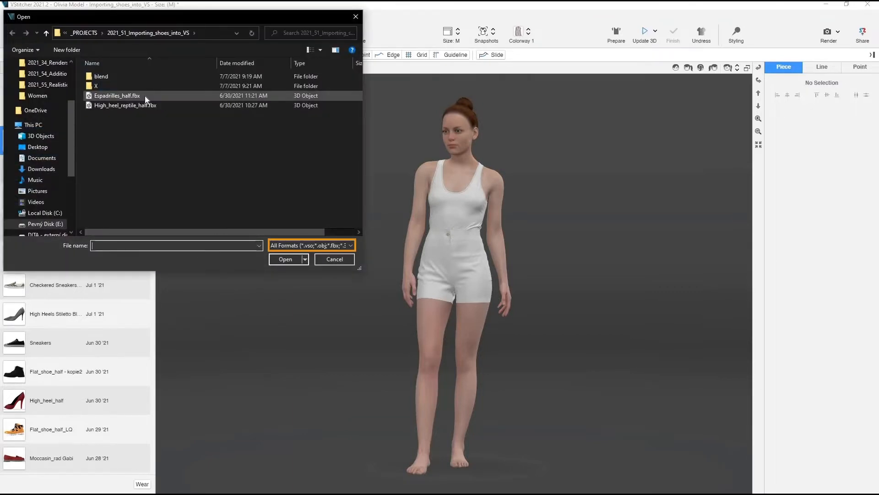
{"action": "left_click", "coordinate": [285, 258]}
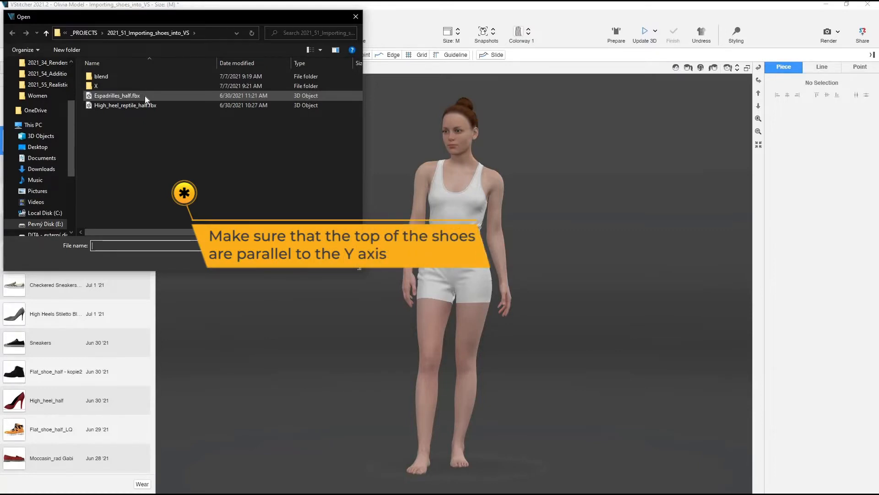
{"action": "left_click", "coordinate": [117, 95]}
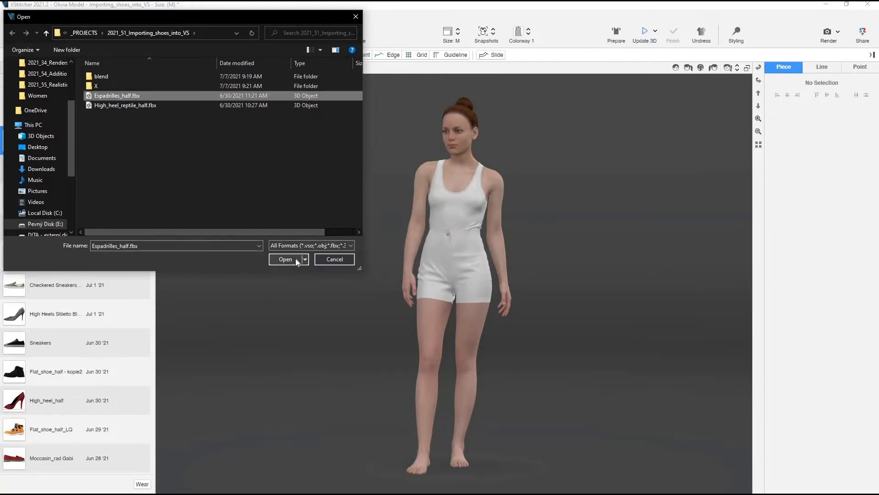
Step: Import Espadrilles_half and finish fitting the red espadrilles on the avatar
{"action": "left_click", "coordinate": [285, 259]}
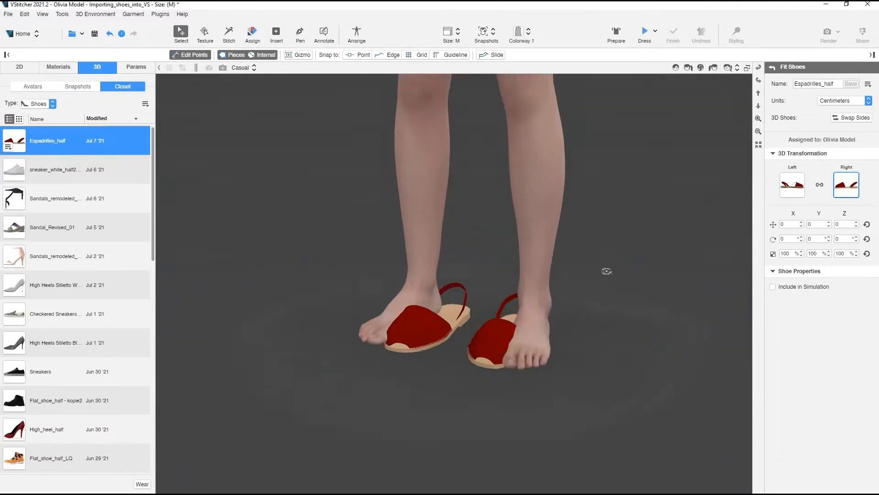
{"action": "left_click", "coordinate": [853, 118]}
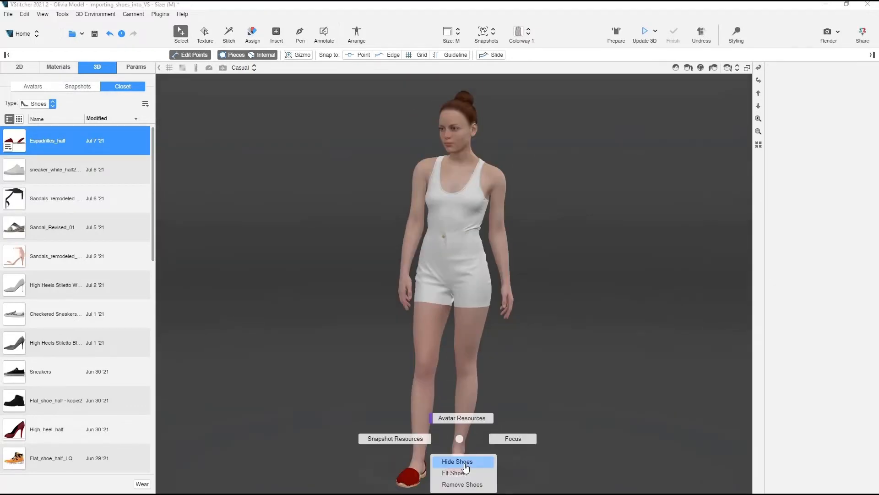
Step: Hide the espadrilles, raise High Heels to 1, save the avatar and re-drape
{"action": "left_click", "coordinate": [457, 460]}
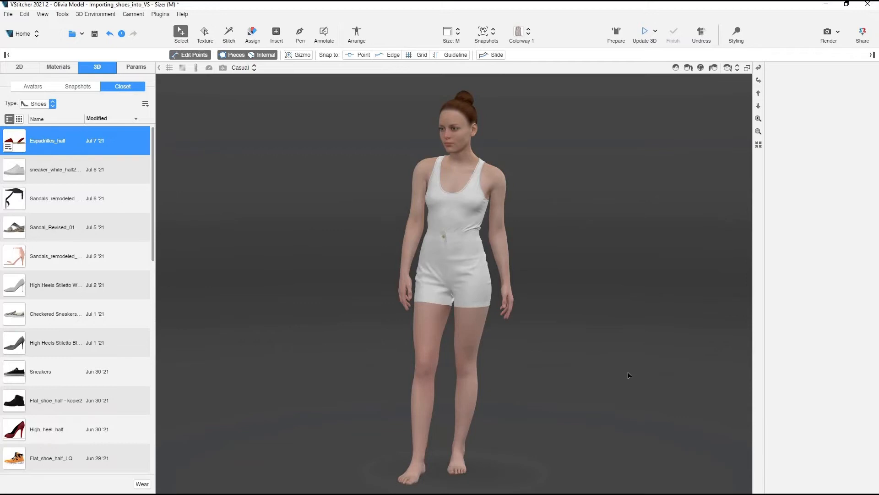
{"action": "mouse_move", "coordinate": [495, 326]}
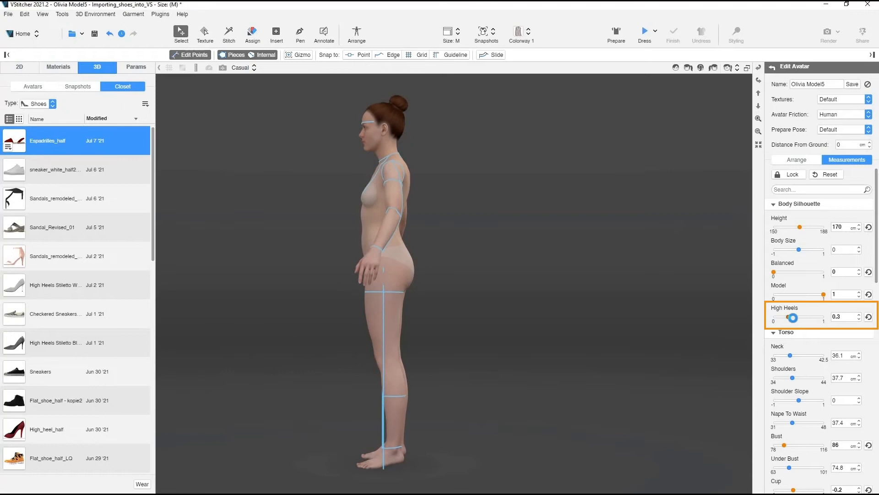
{"action": "left_click_drag", "start_coordinate": [794, 318], "coordinate": [815, 318]}
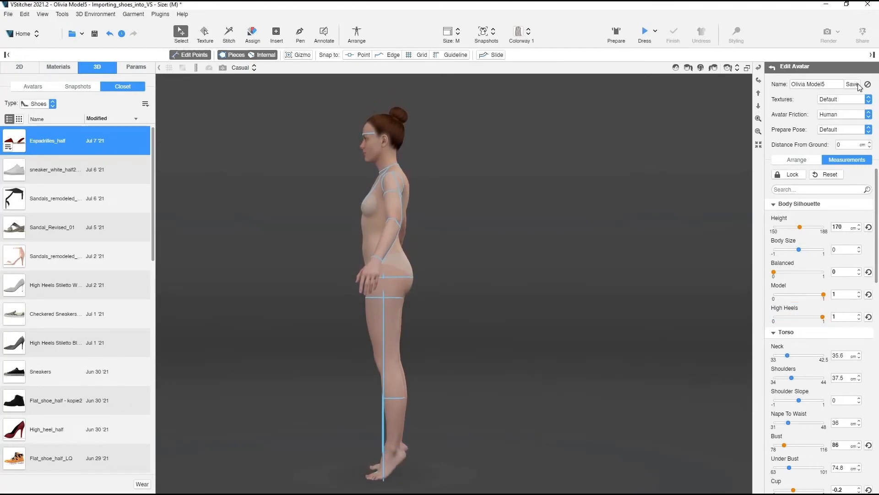
{"action": "left_click", "coordinate": [644, 31]}
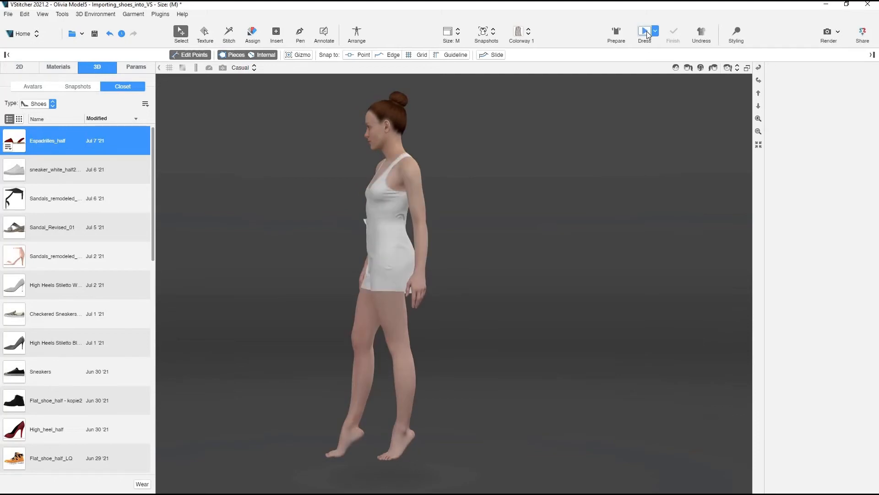
{"action": "left_click", "coordinate": [145, 104]}
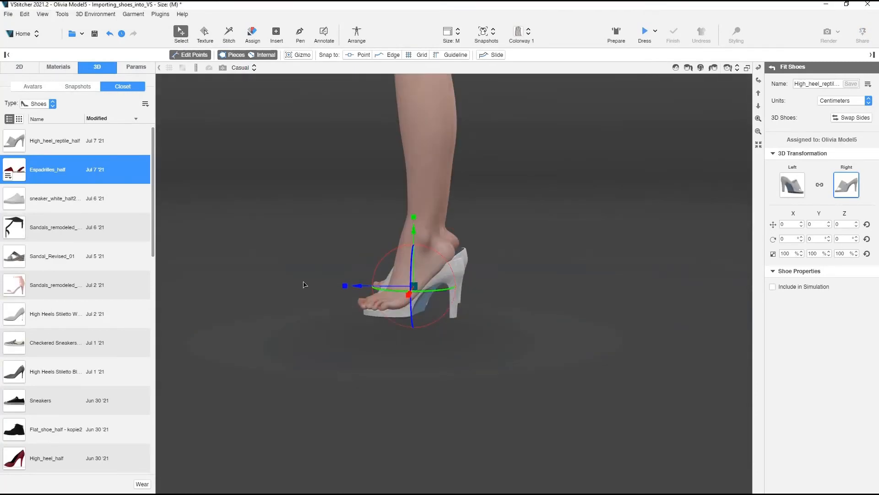
Step: Swap which High_heel_reptile_half heel sits on each foot
{"action": "left_click", "coordinate": [851, 117]}
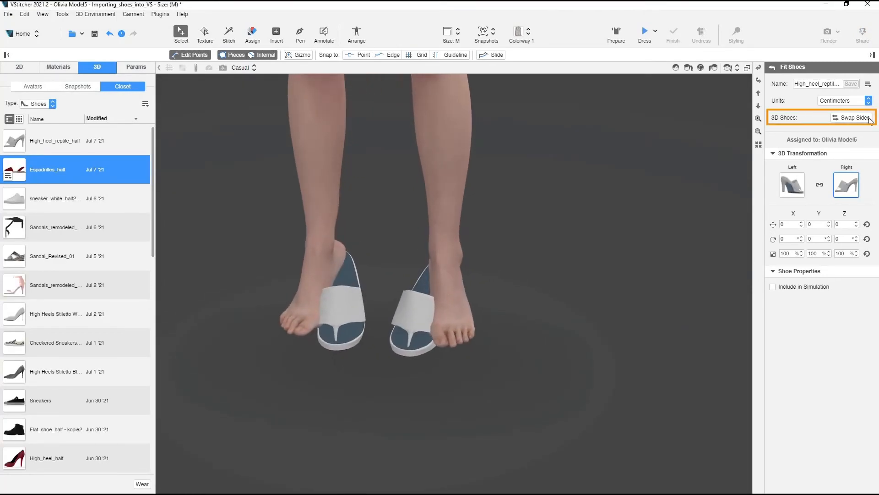